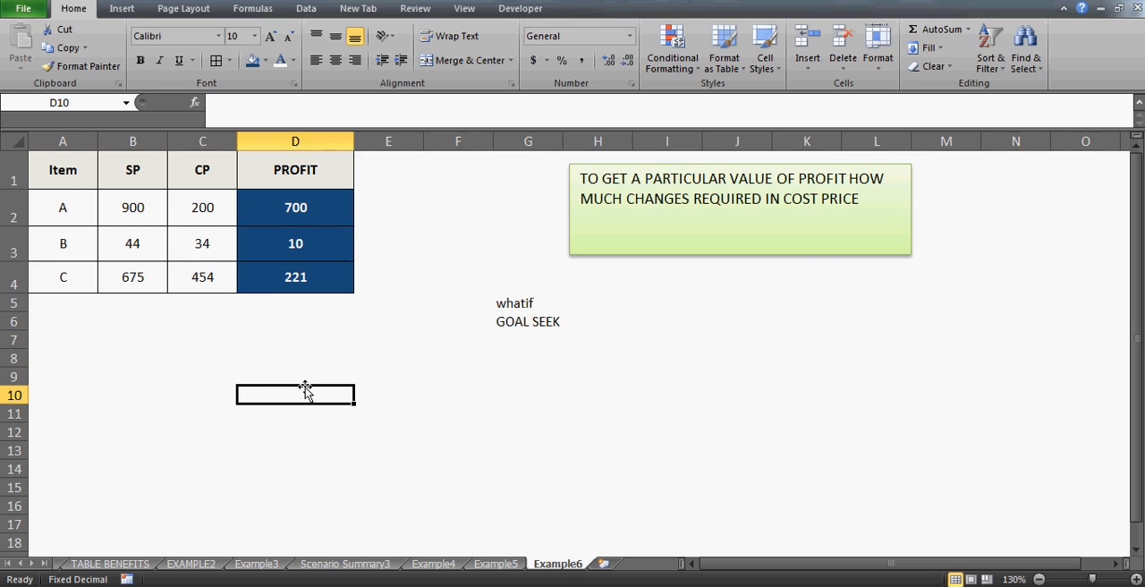
# - Check item C's profit formula, then select the SP and CP figures for formatting
pyautogui.click(295, 276)
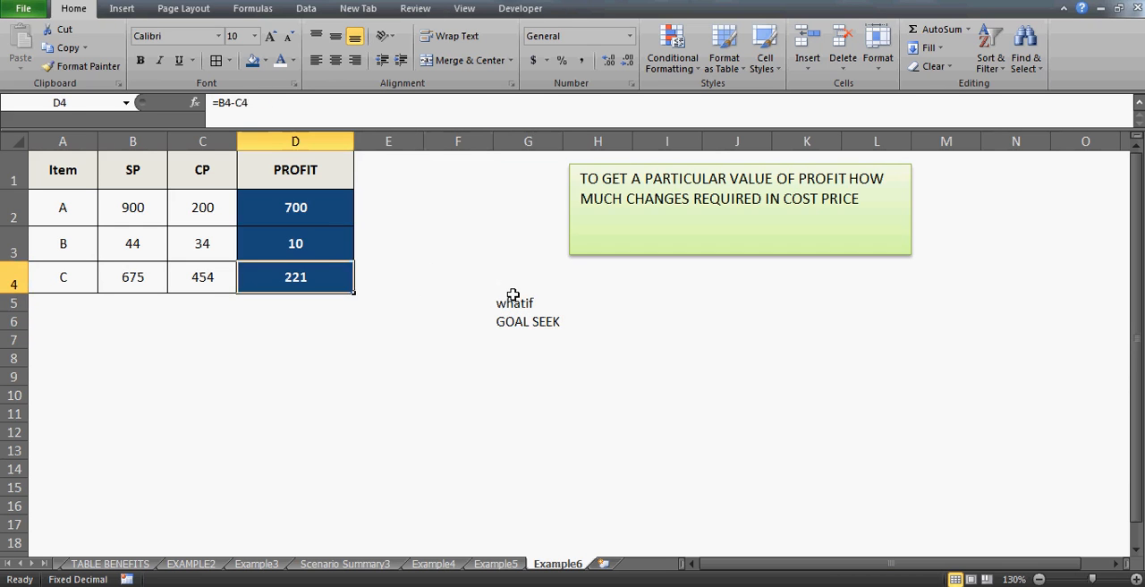
pyautogui.click(295, 207)
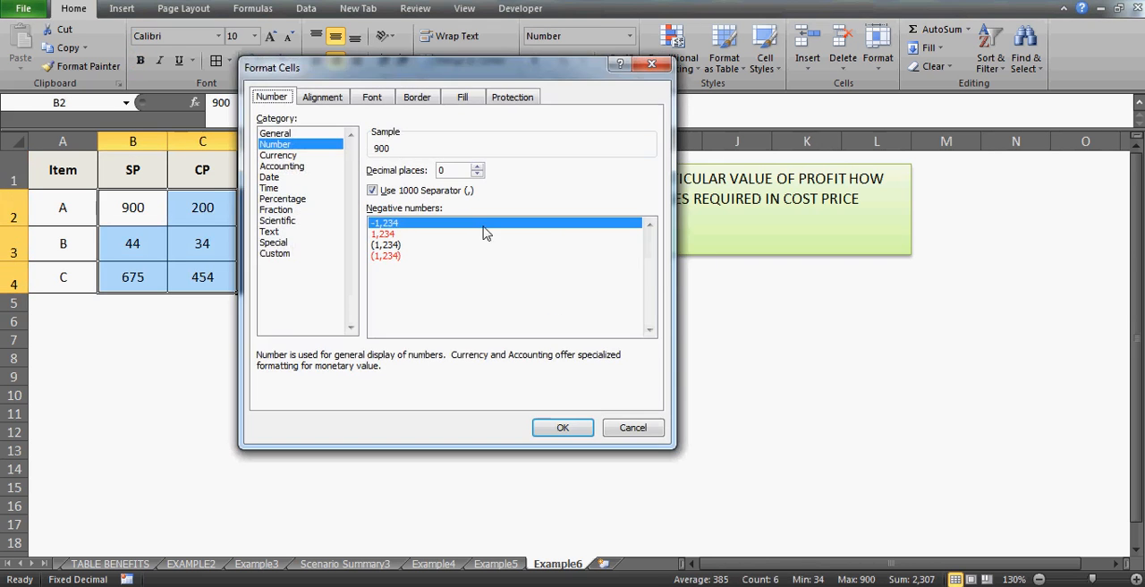
# - Apply the whole-dollar currency format to the SP, CP and profit figures
pyautogui.click(563, 427)
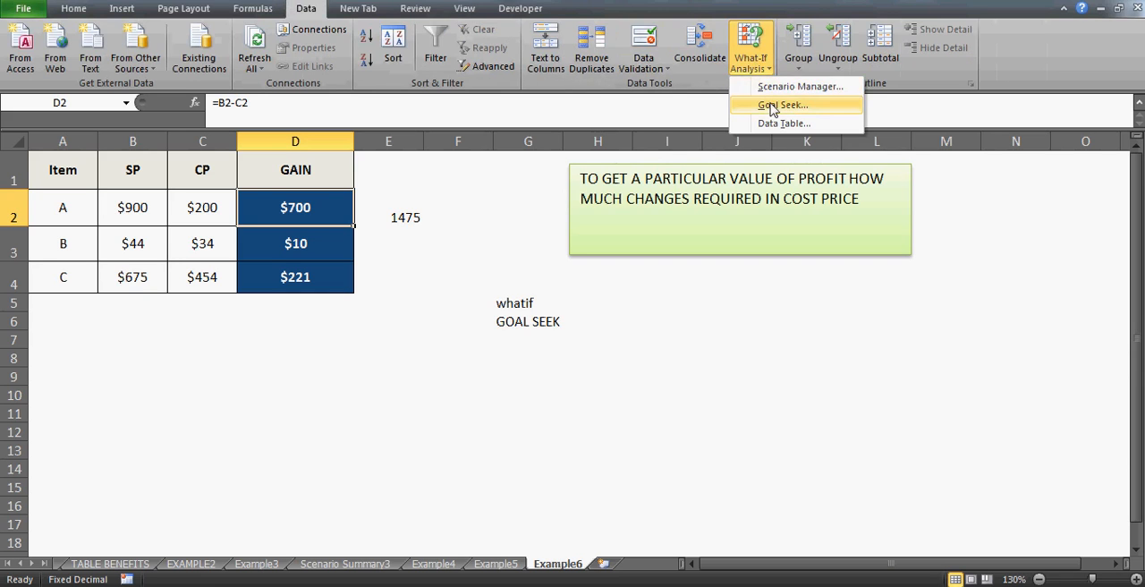
# - Goal Seek D2 to 1575 by changing B2, raising item A's selling price to $1,775
pyautogui.click(783, 105)
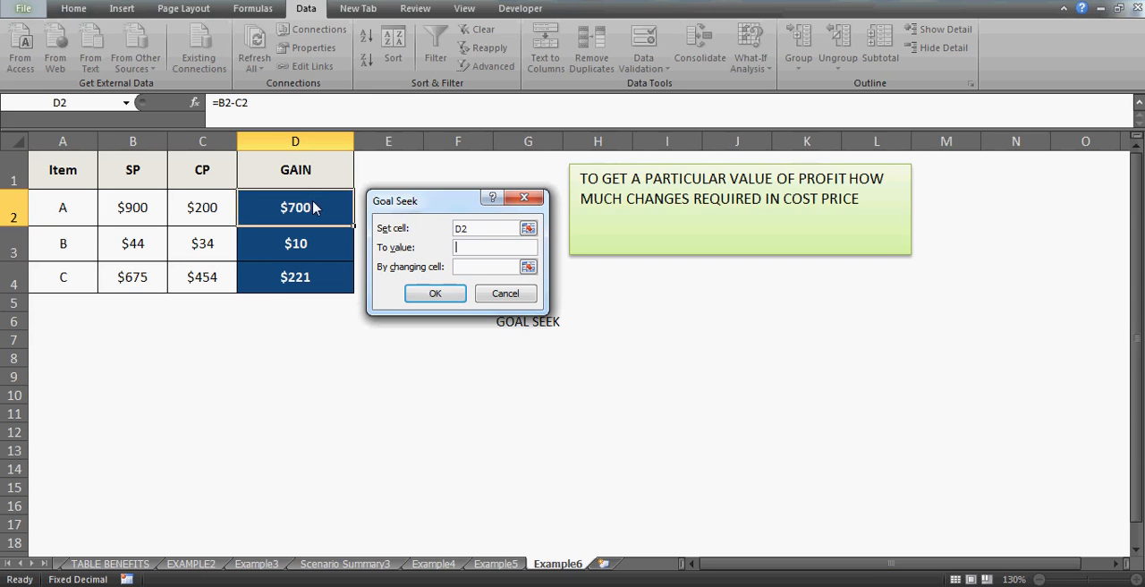
pyautogui.write('1575')
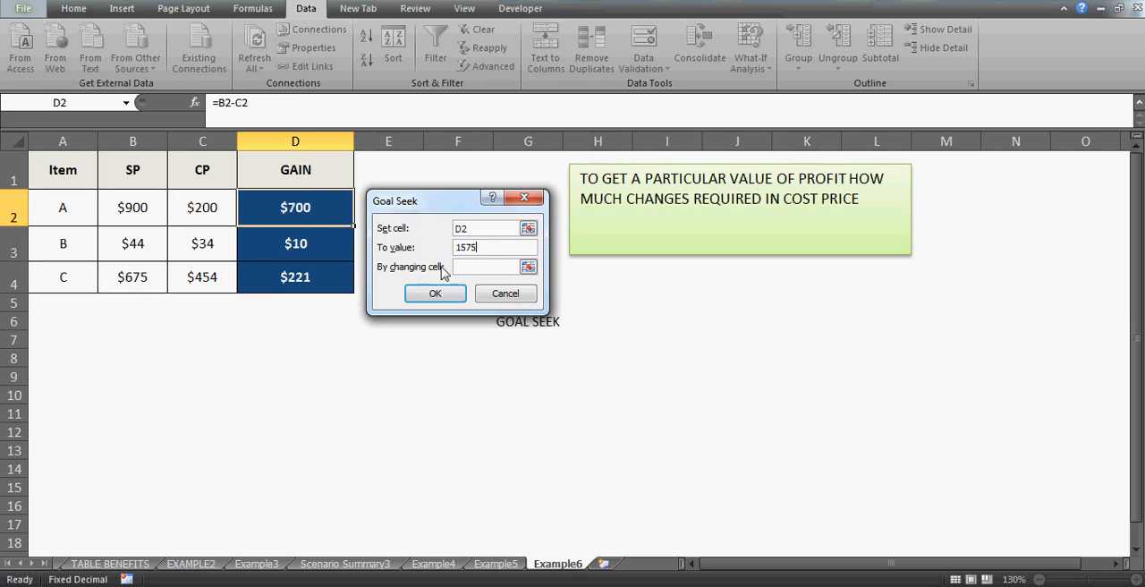
pyautogui.click(132, 207)
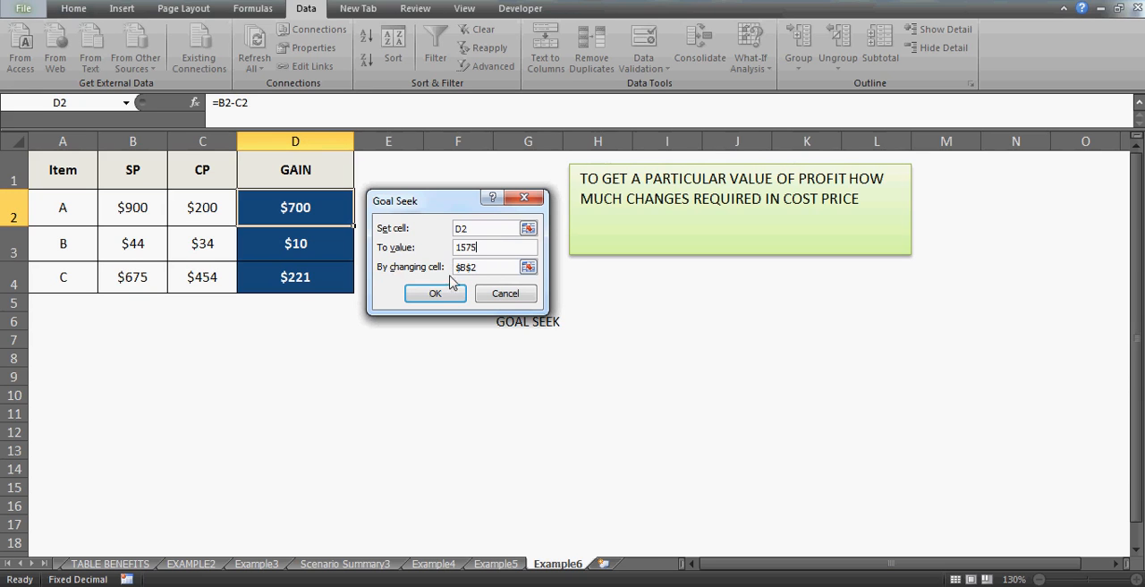
pyautogui.click(435, 294)
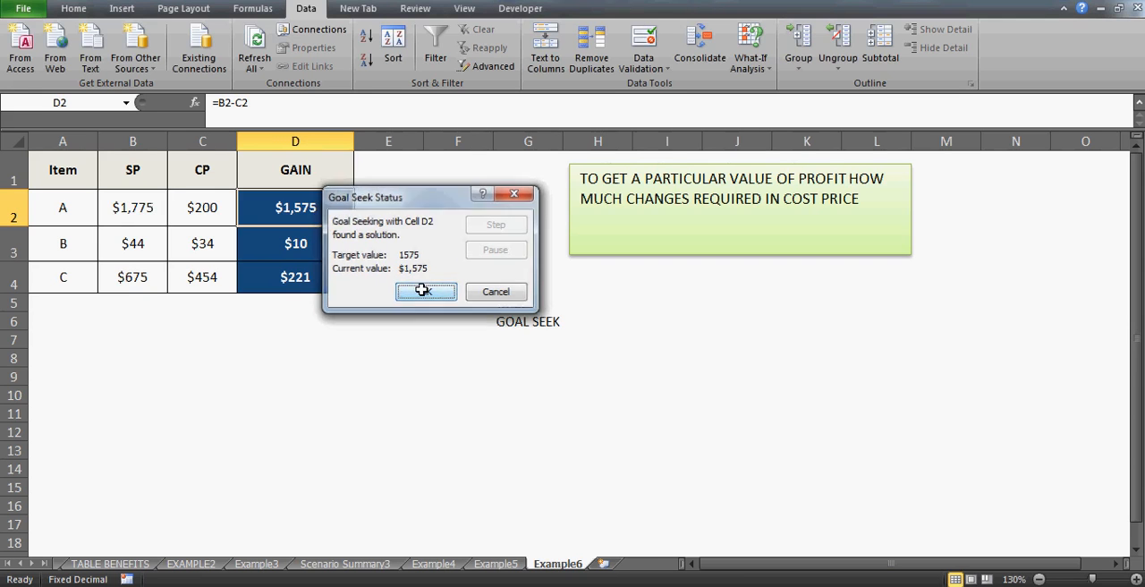
pyautogui.click(425, 291)
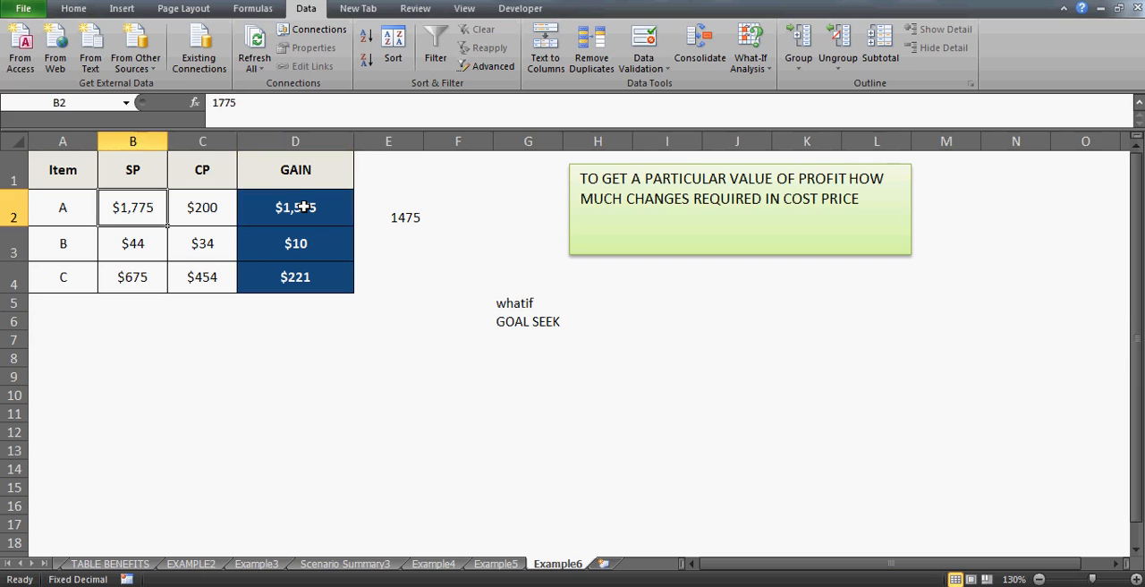
# - Review the table's price and gain cells, then select item C's gain cell D4
pyautogui.click(202, 207)
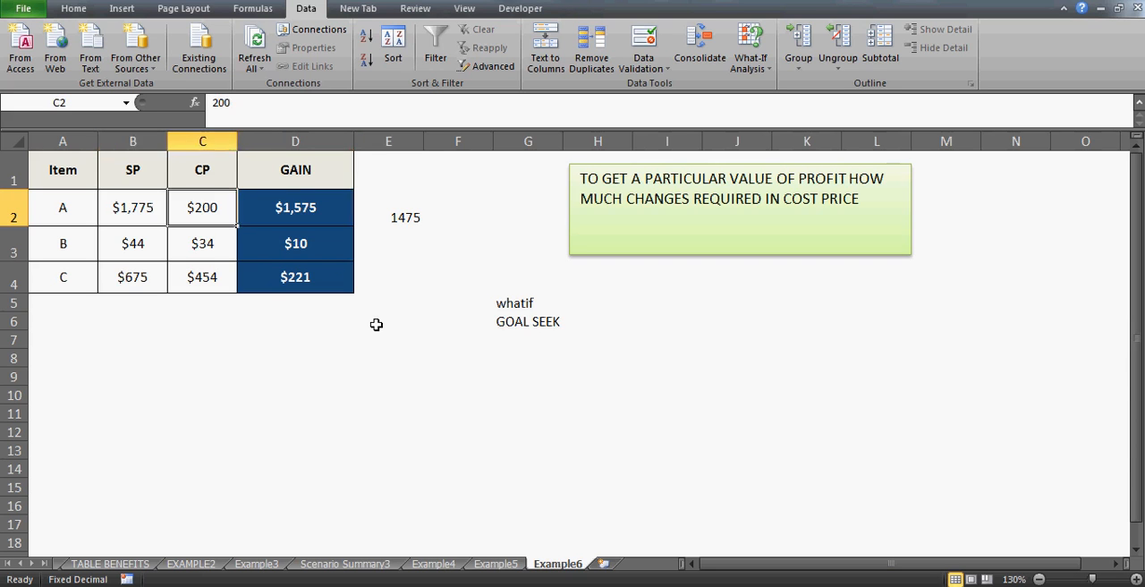
pyautogui.click(133, 206)
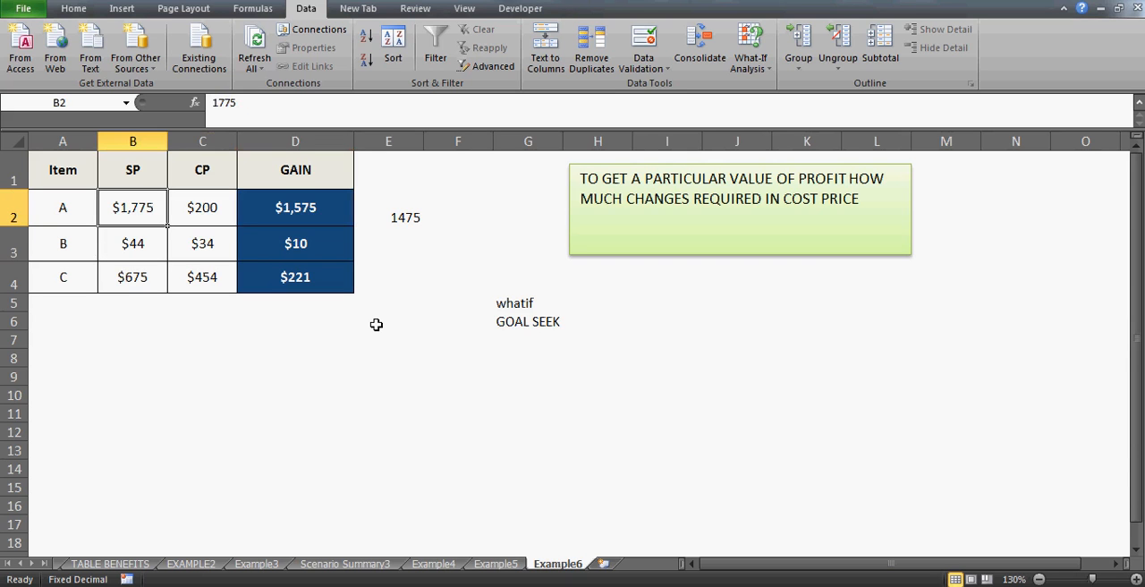
pyautogui.click(132, 242)
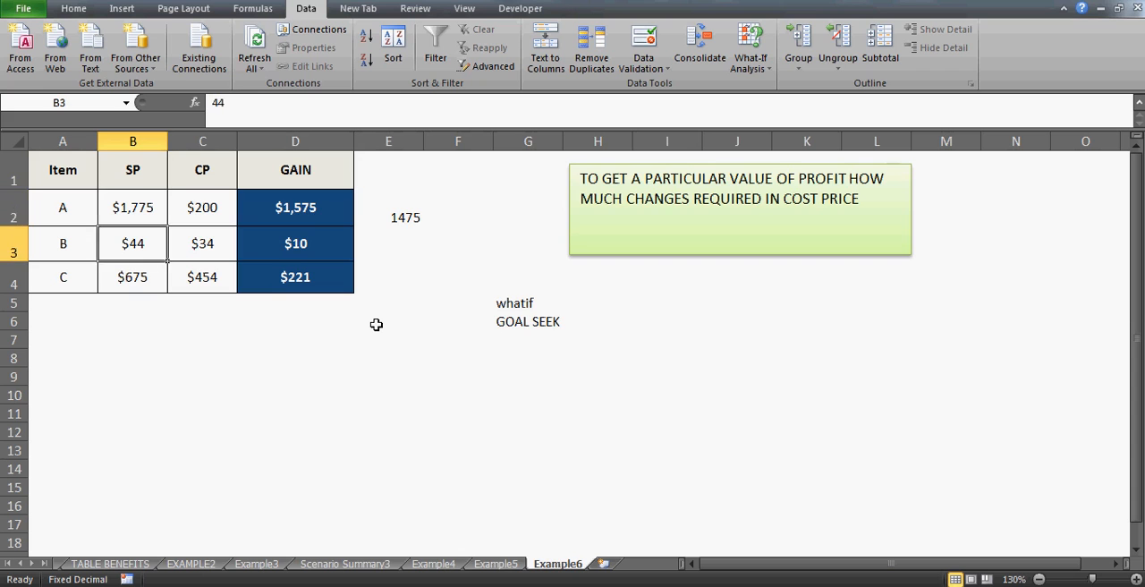
pyautogui.click(132, 207)
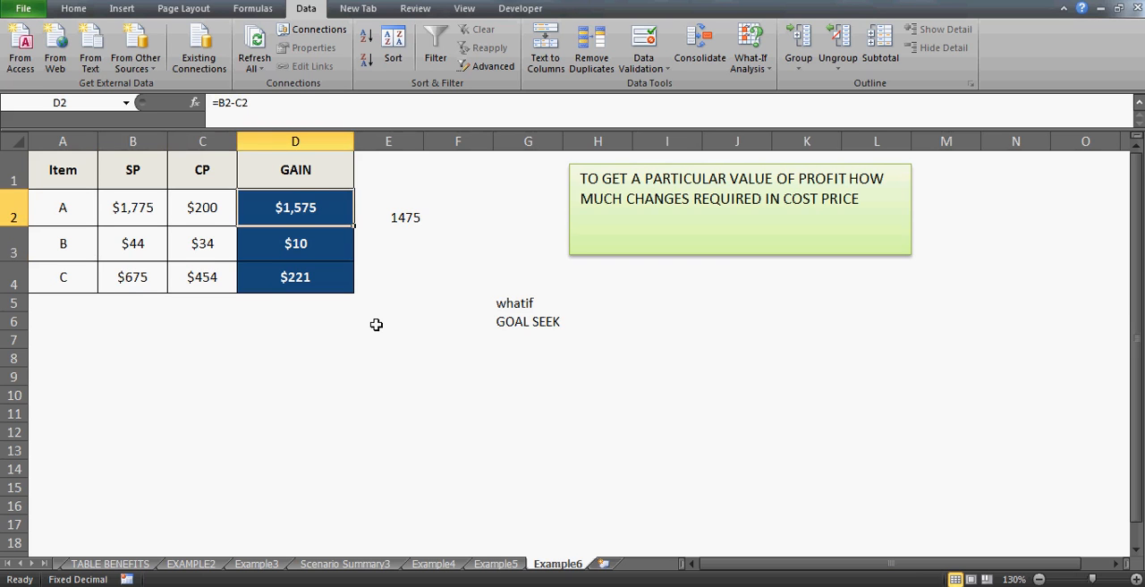
pyautogui.click(295, 276)
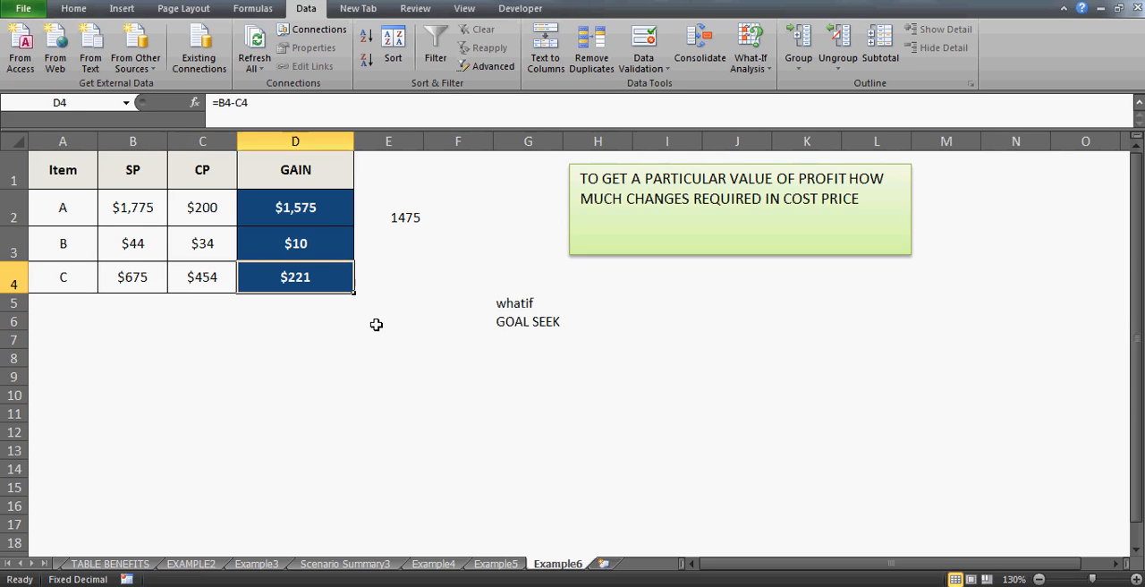
pyautogui.click(388, 276)
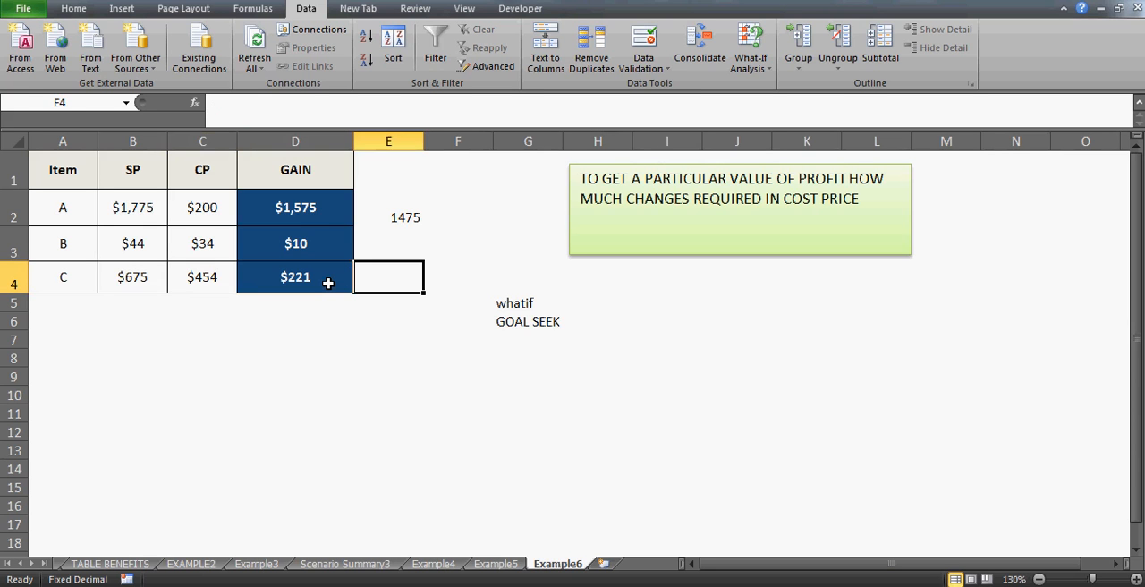
pyautogui.click(295, 276)
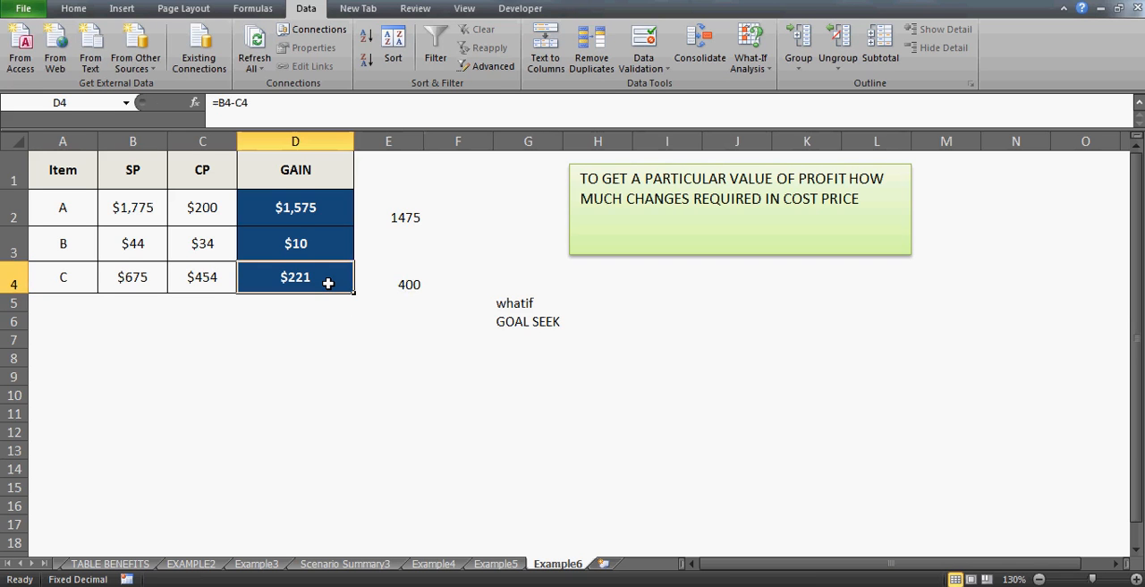
pyautogui.moveTo(643, 45)
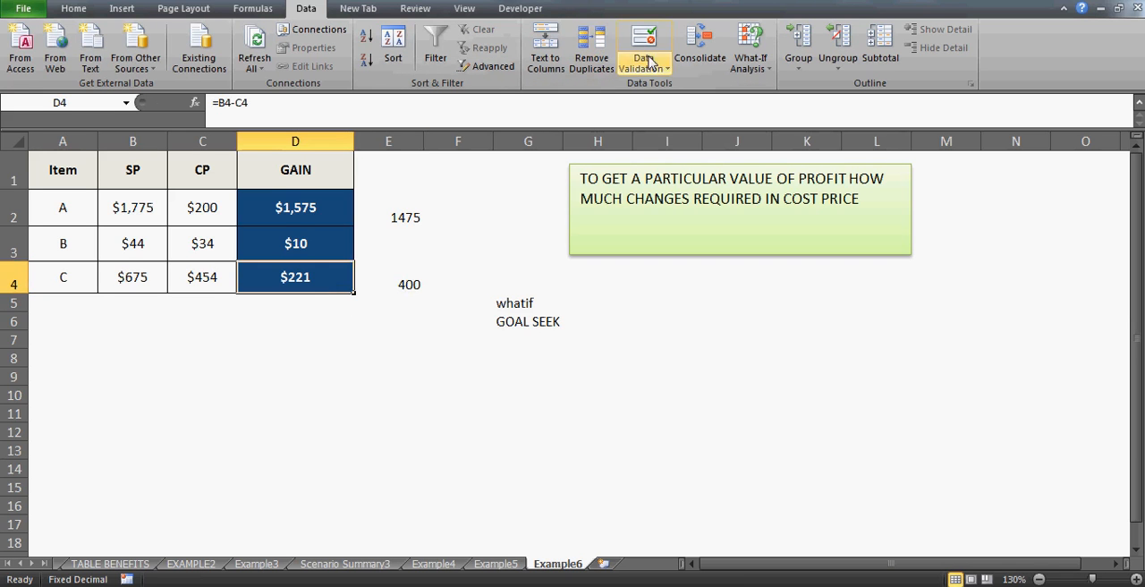
# - Goal Seek D4 to 400 by changing C4, lowering item C's cost price to $275
pyautogui.click(749, 45)
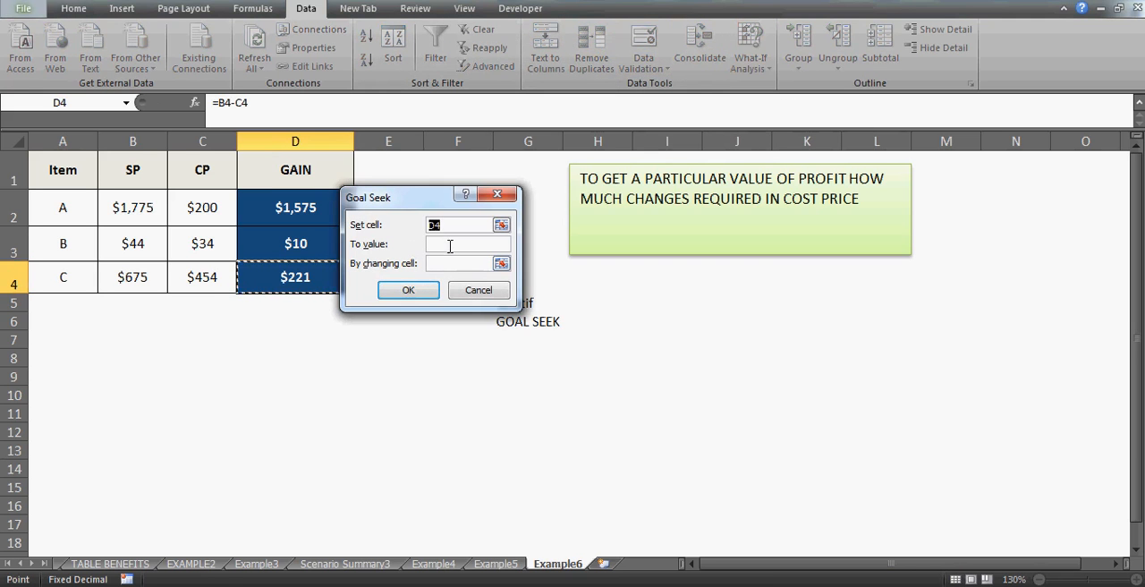
pyautogui.write('400')
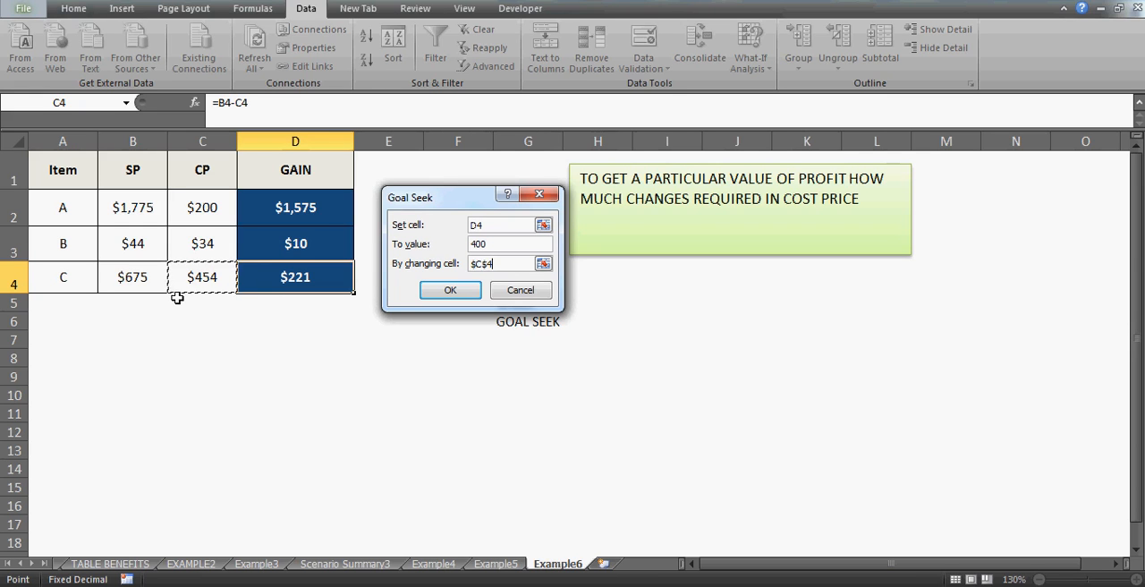
pyautogui.click(450, 289)
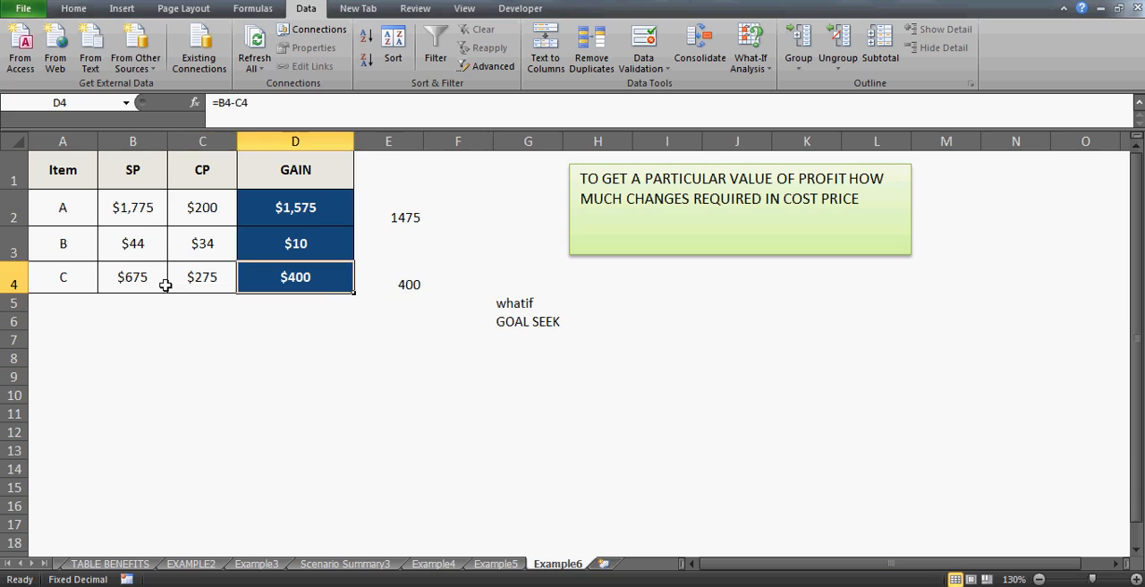
pyautogui.click(202, 358)
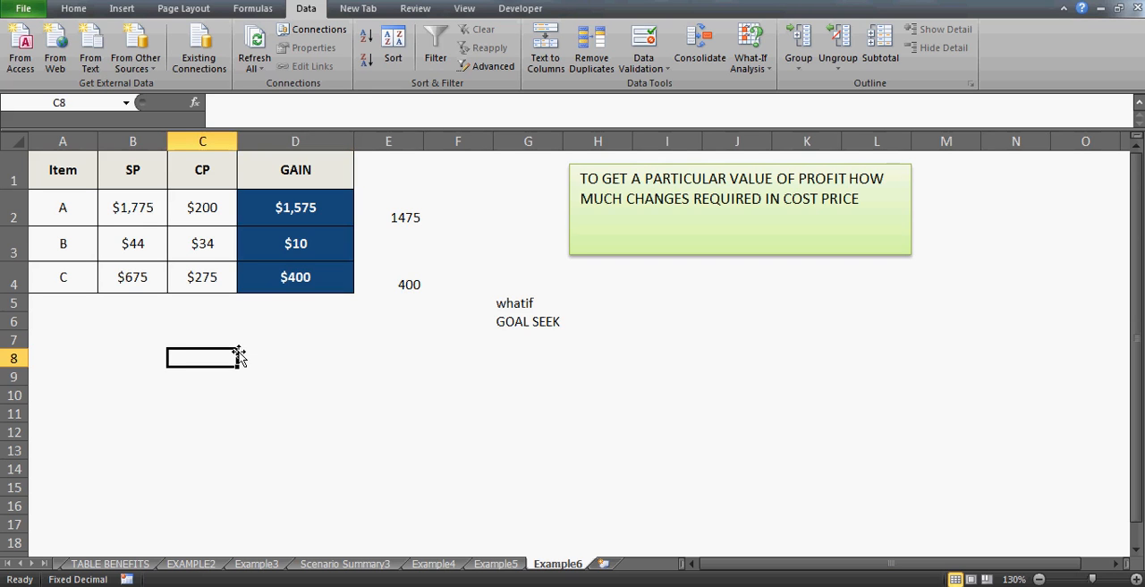